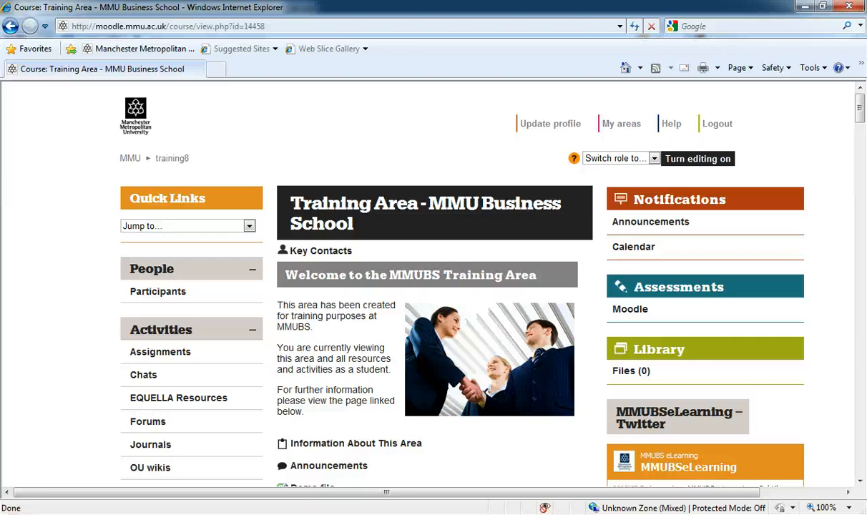
{"action": "mouse_move", "coordinate": [224, 498]}
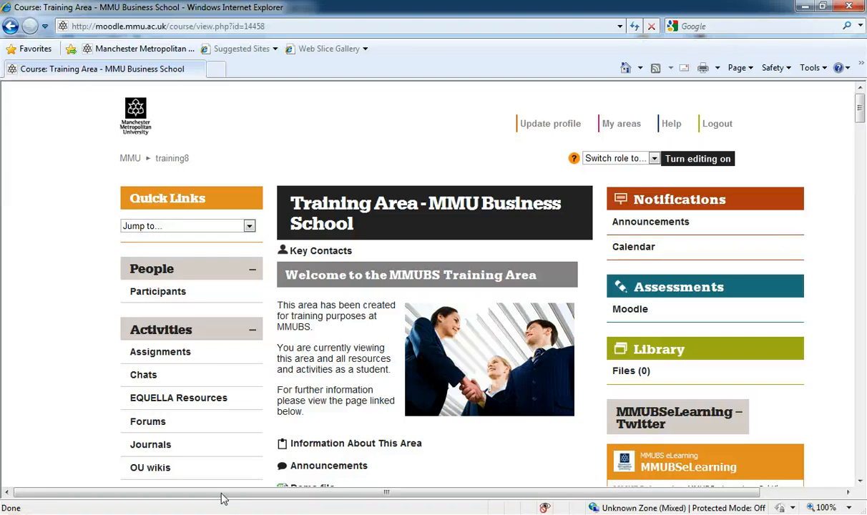
{"action": "mouse_move", "coordinate": [862, 115]}
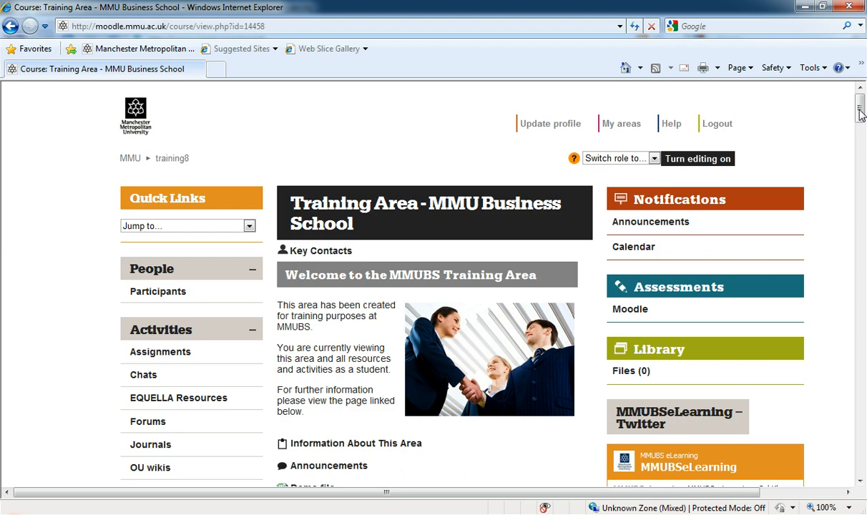
- Scroll the course page down to the Administration block and its links
{"action": "scroll", "scroll_direction": "down", "scroll_amount": 3}
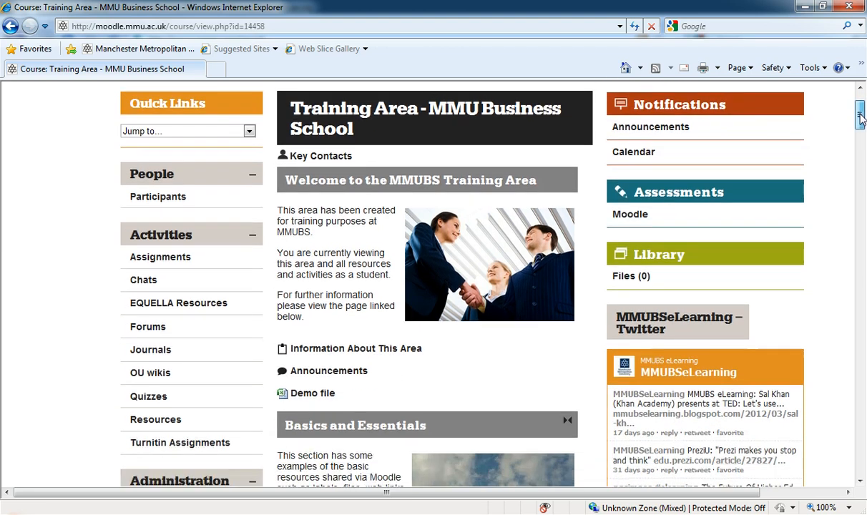
{"action": "scroll", "scroll_direction": "down", "scroll_amount": 3}
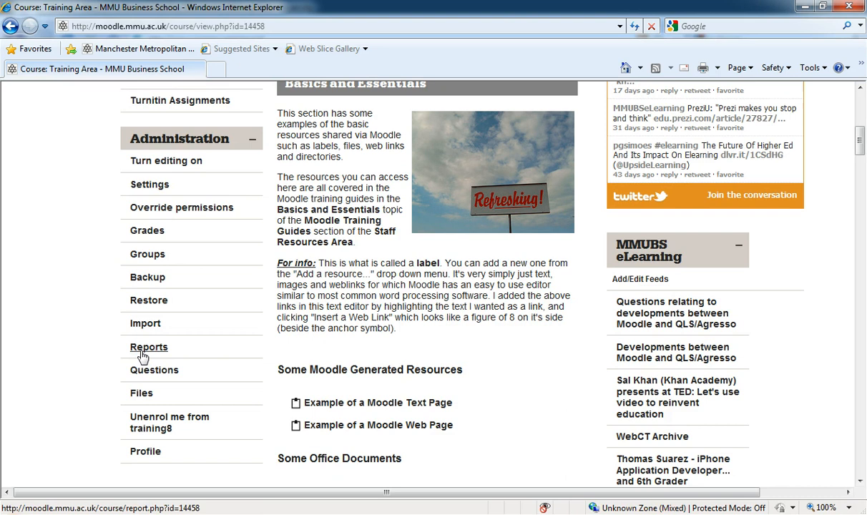
{"action": "mouse_move", "coordinate": [141, 394]}
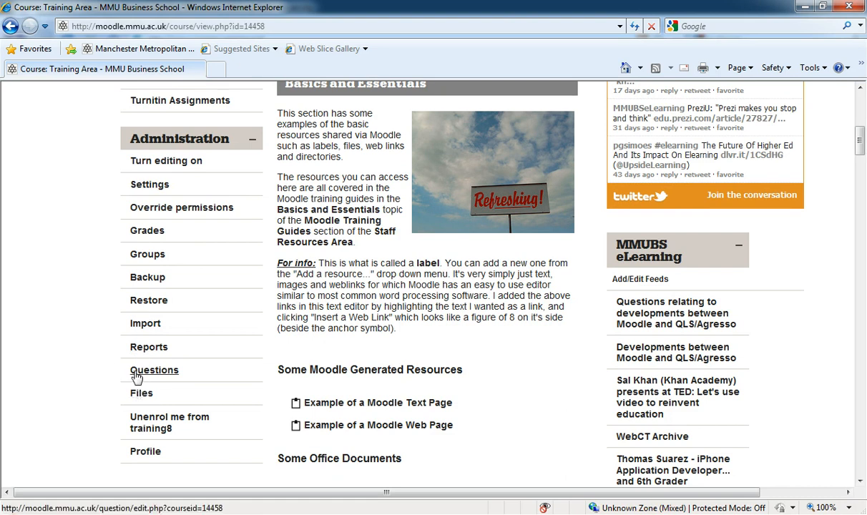
{"action": "mouse_move", "coordinate": [112, 409]}
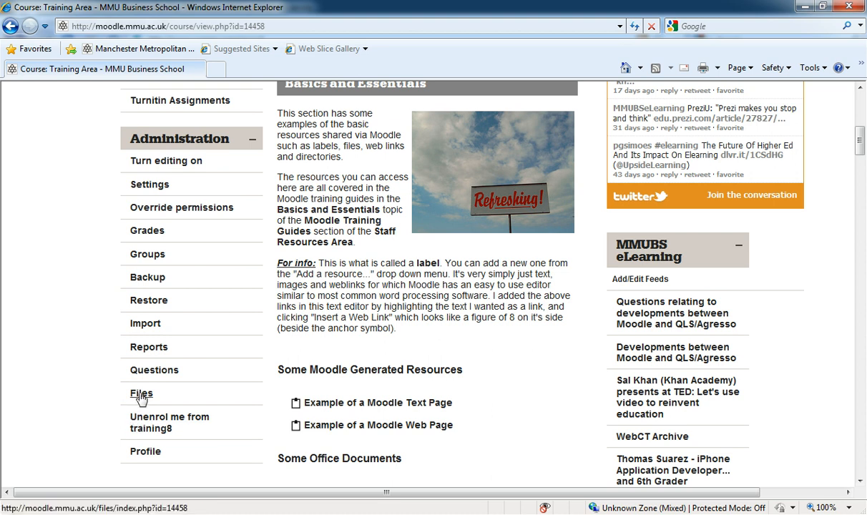
- Enter the course Files area from the Administration block to list its folders and files
{"action": "left_click", "coordinate": [140, 394]}
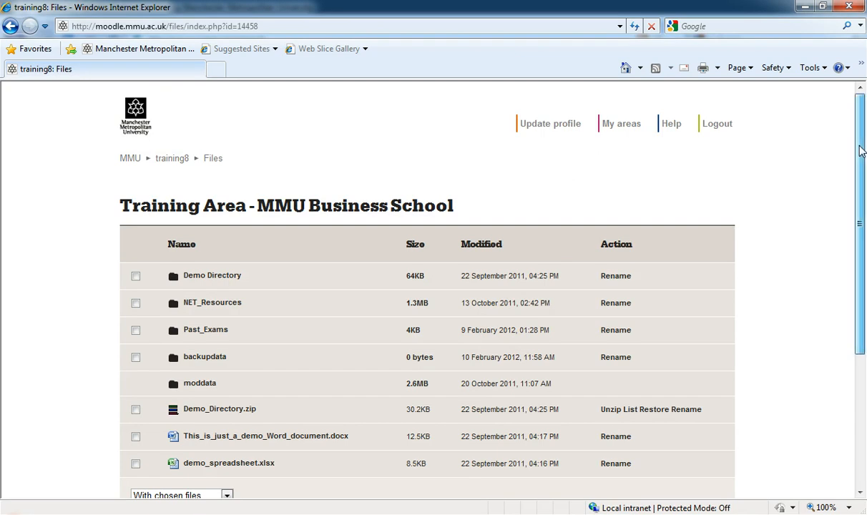
{"action": "scroll", "scroll_direction": "down", "scroll_amount": 3}
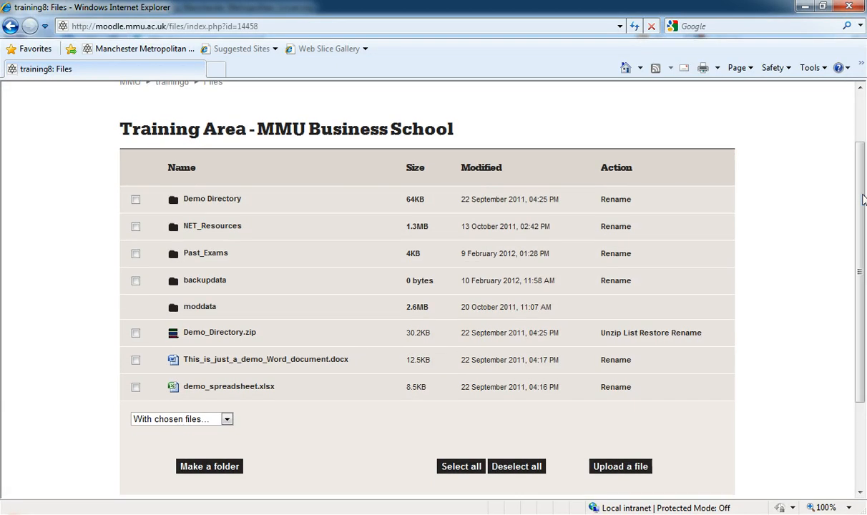
{"action": "mouse_move", "coordinate": [212, 247]}
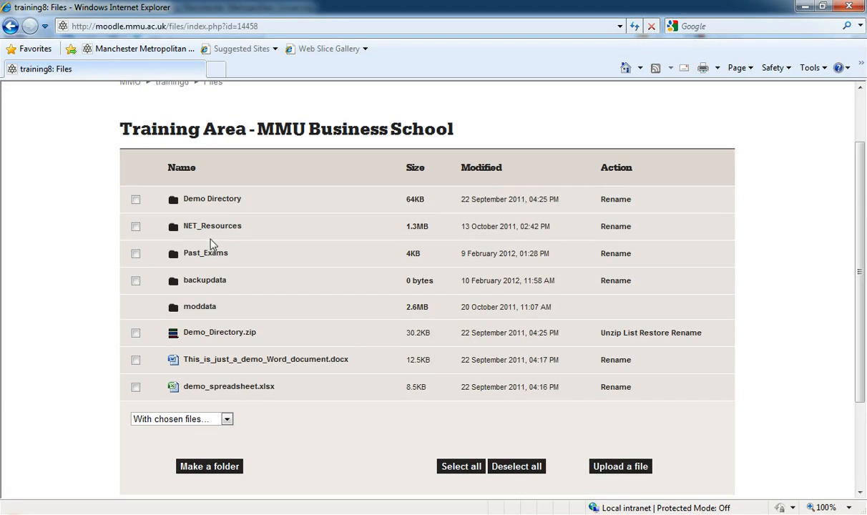
{"action": "mouse_move", "coordinate": [193, 387]}
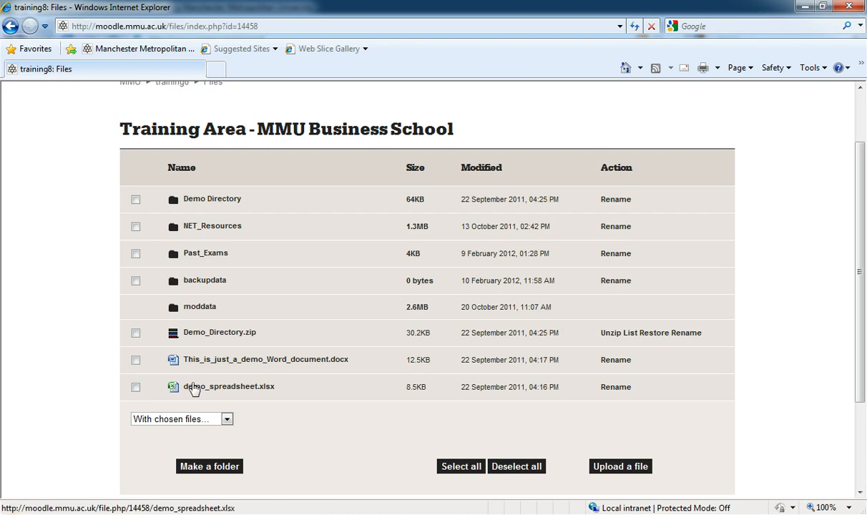
- Move demo_spreadsheet.xlsx into Demo Directory via 'Move to another folder', then mark it there
{"action": "left_click", "coordinate": [134, 387]}
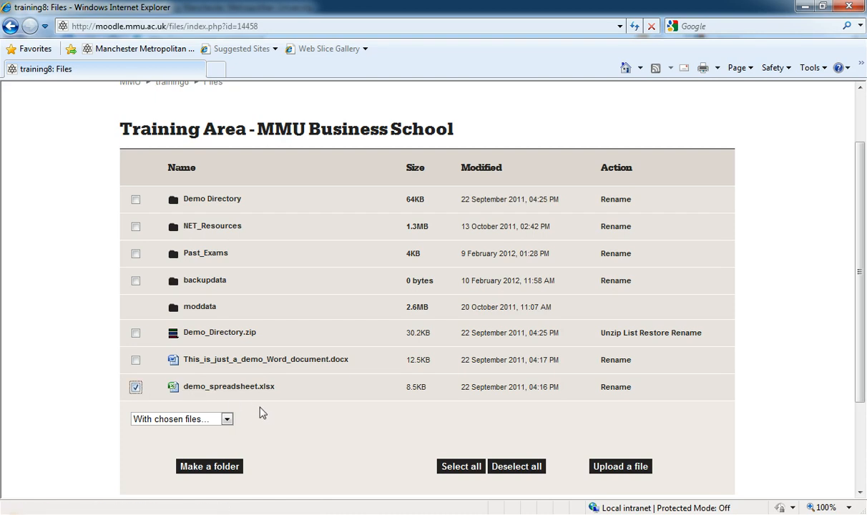
{"action": "left_click", "coordinate": [227, 418]}
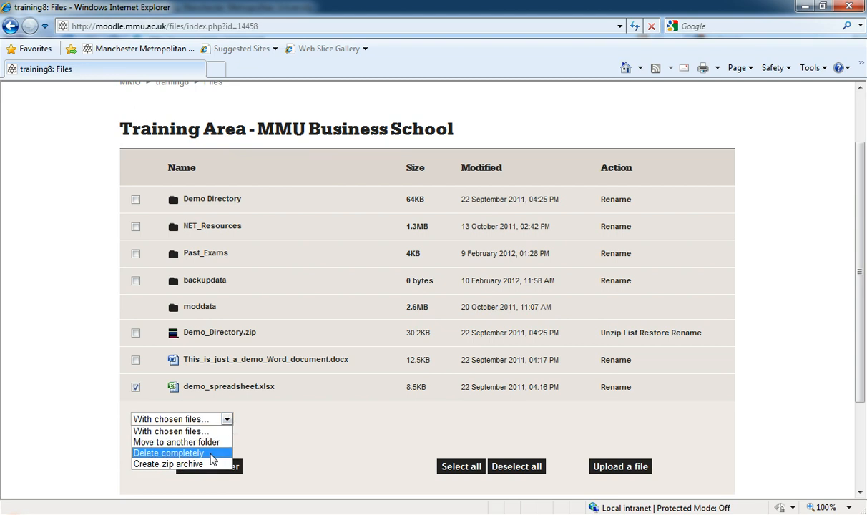
{"action": "mouse_move", "coordinate": [178, 442]}
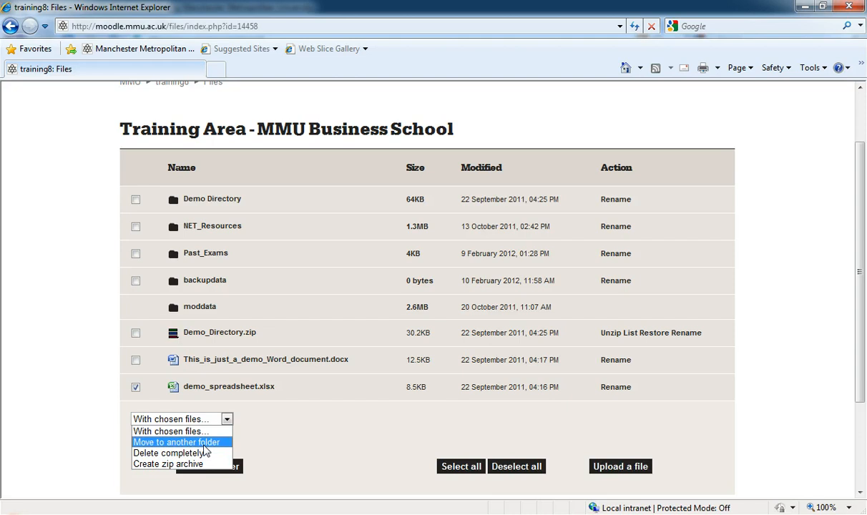
{"action": "left_click", "coordinate": [177, 441]}
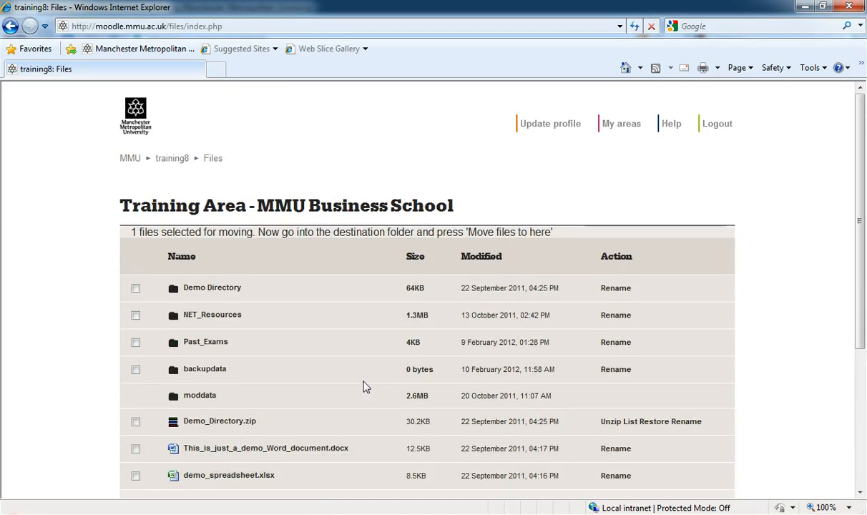
{"action": "mouse_move", "coordinate": [166, 243]}
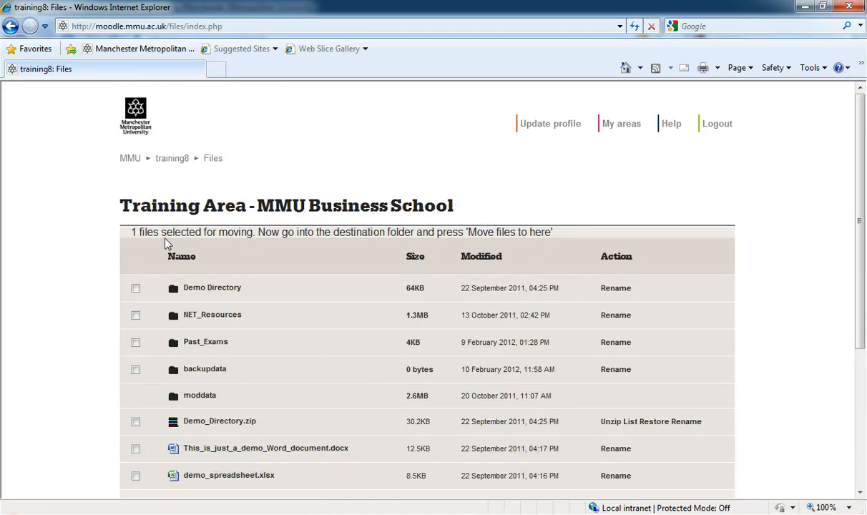
{"action": "mouse_move", "coordinate": [519, 243]}
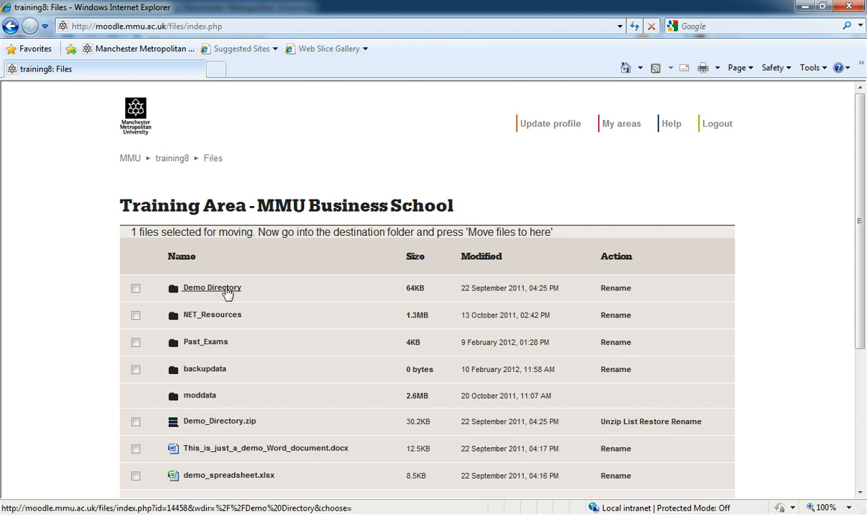
{"action": "left_click", "coordinate": [212, 288]}
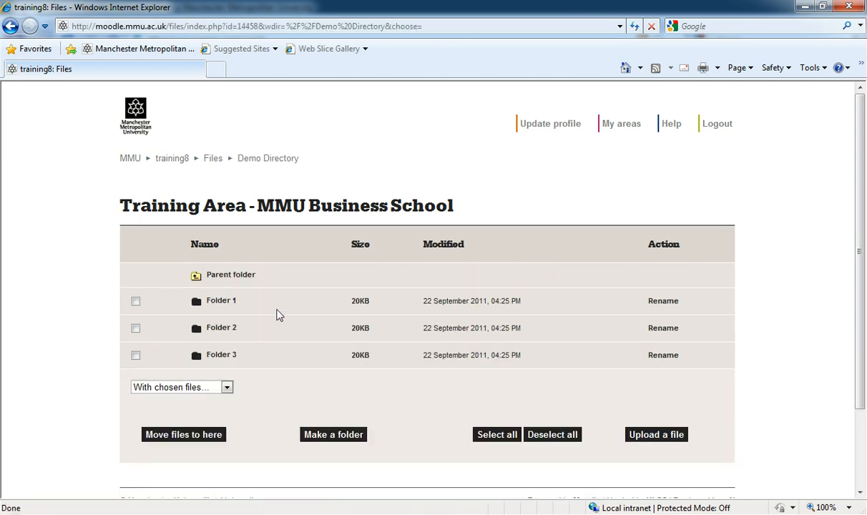
{"action": "left_click", "coordinate": [183, 435]}
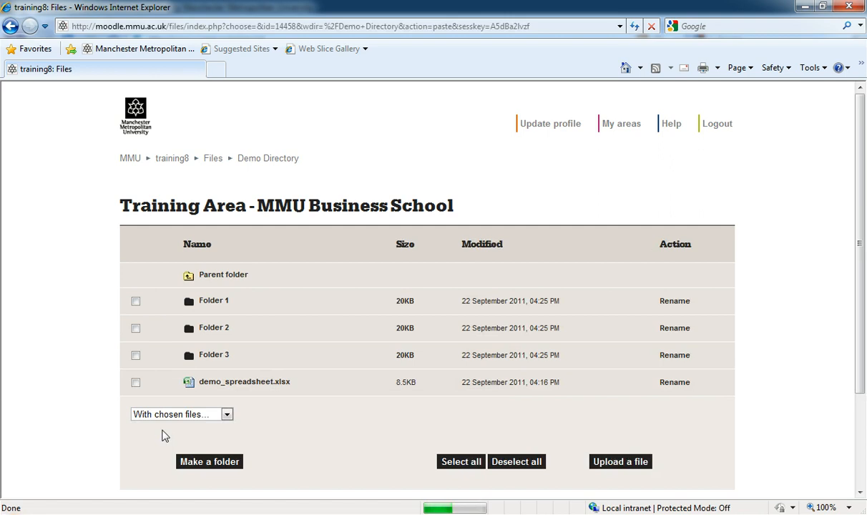
{"action": "left_click", "coordinate": [134, 382]}
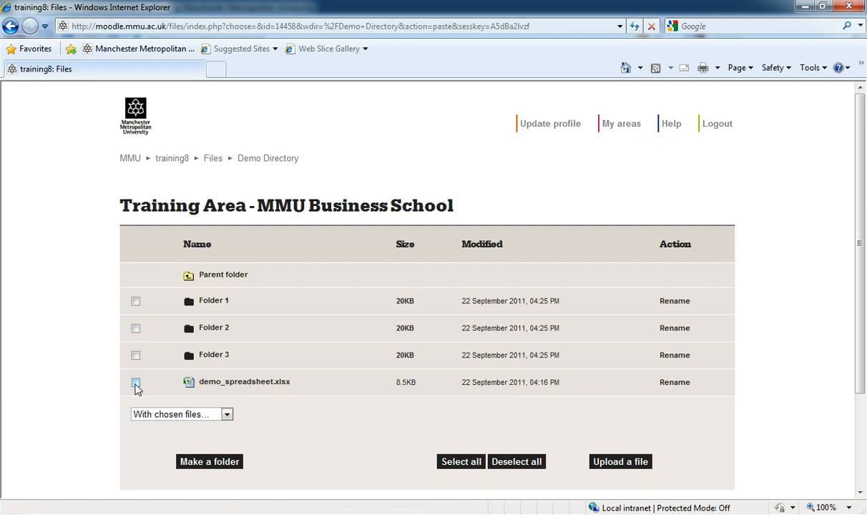
- Move demo_spreadsheet.xlsx from Demo Directory back to the top-level course files
{"action": "left_click", "coordinate": [226, 415]}
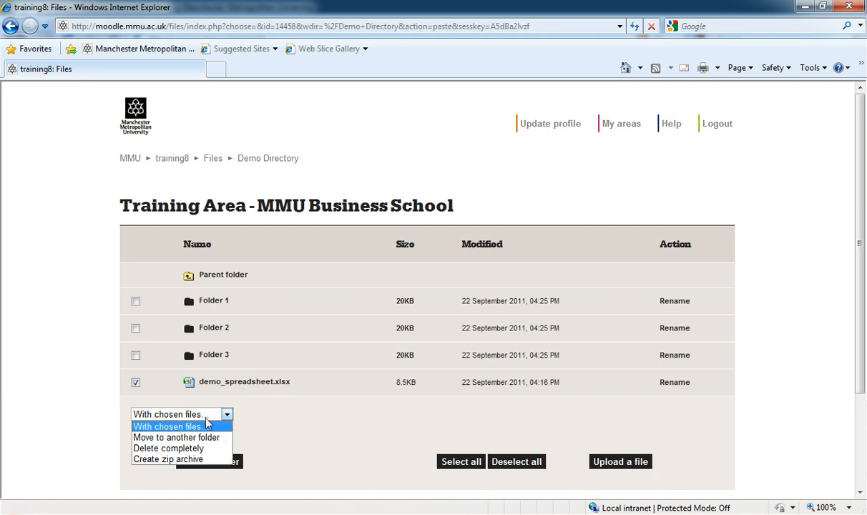
{"action": "mouse_move", "coordinate": [174, 438]}
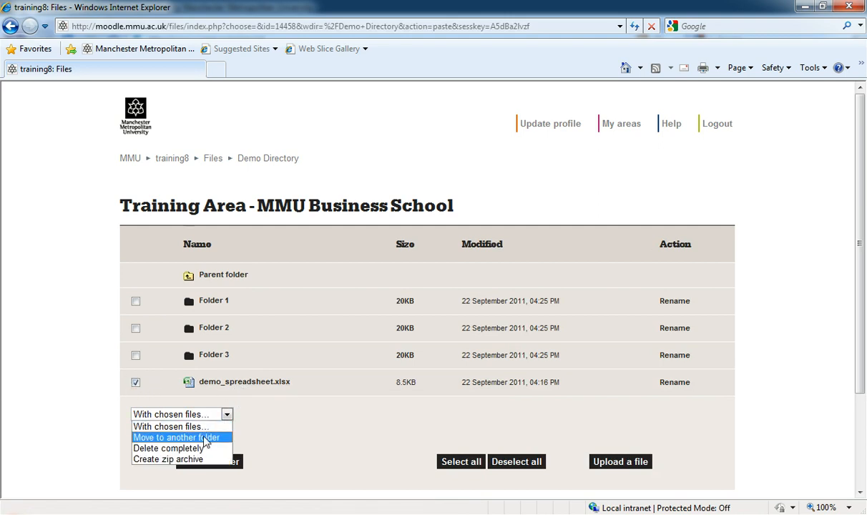
{"action": "left_click", "coordinate": [176, 438]}
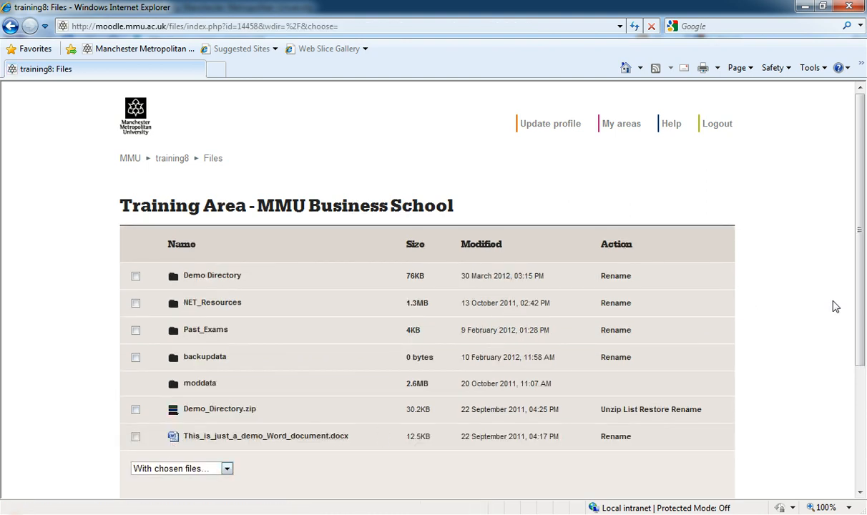
{"action": "scroll", "scroll_direction": "down", "scroll_amount": 3}
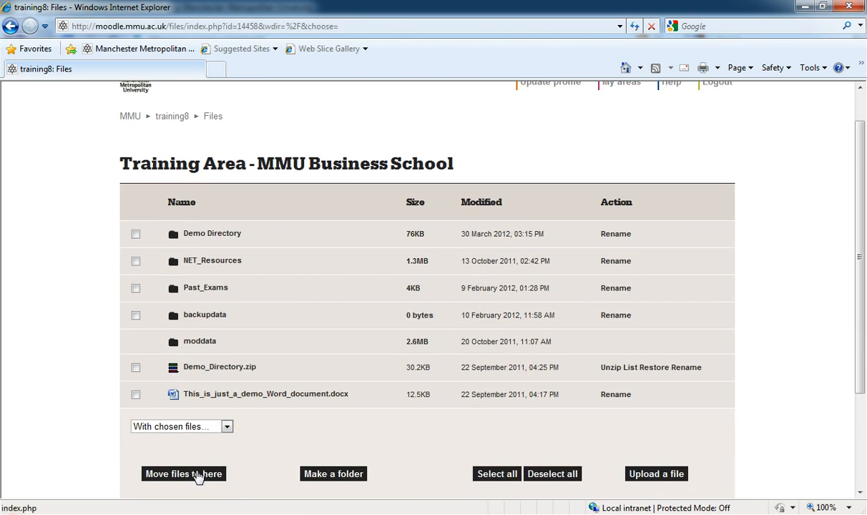
{"action": "left_click", "coordinate": [183, 474]}
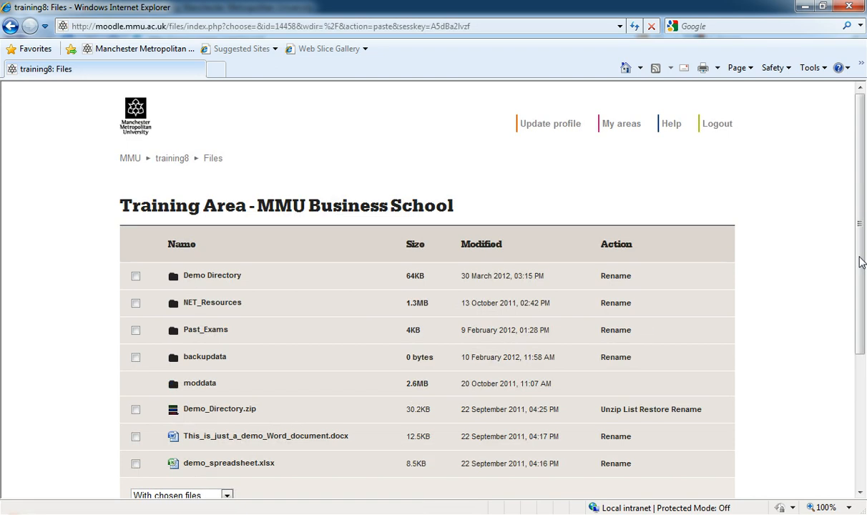
{"action": "scroll", "scroll_direction": "down", "scroll_amount": 3}
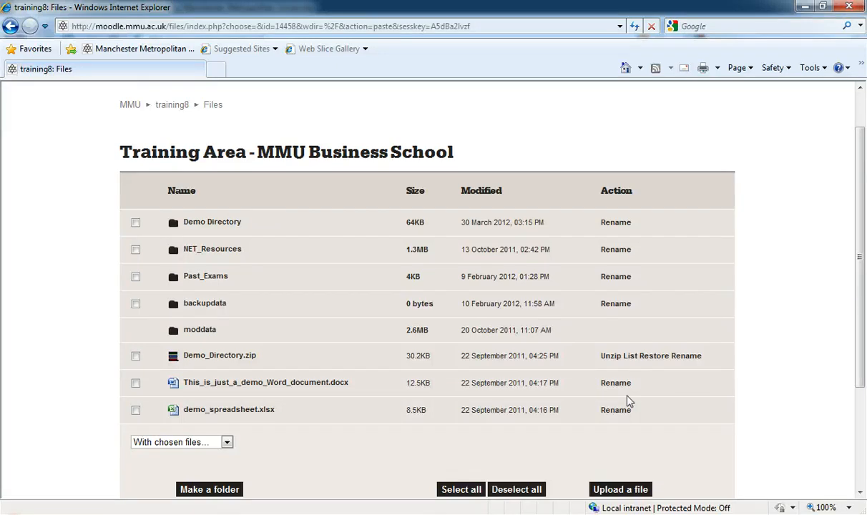
- Rename demo_spreadsheet.xlsx to demo_spreadsheet1.xlsx and confirm it in the file list
{"action": "left_click", "coordinate": [615, 410]}
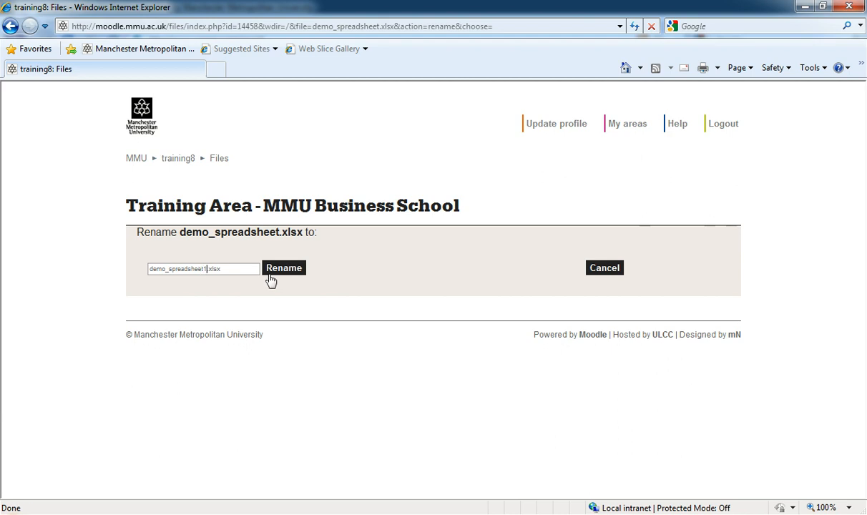
{"action": "left_click", "coordinate": [283, 268]}
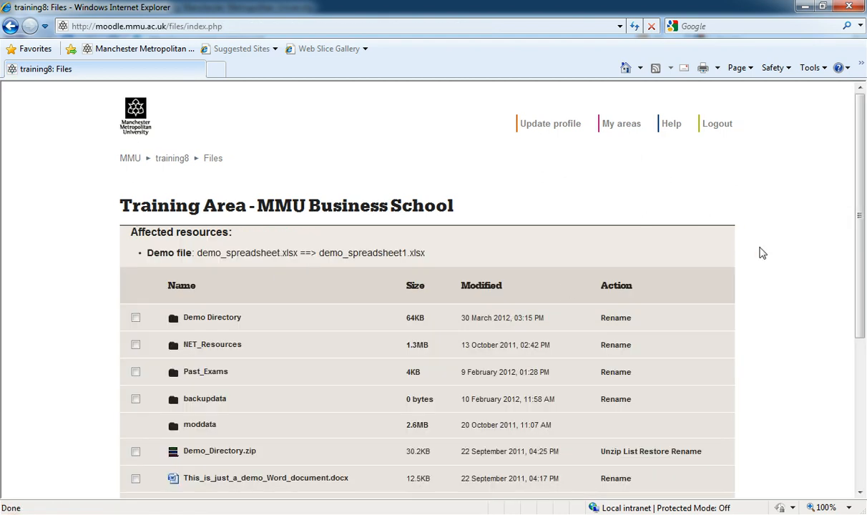
{"action": "scroll", "scroll_direction": "down", "scroll_amount": 3}
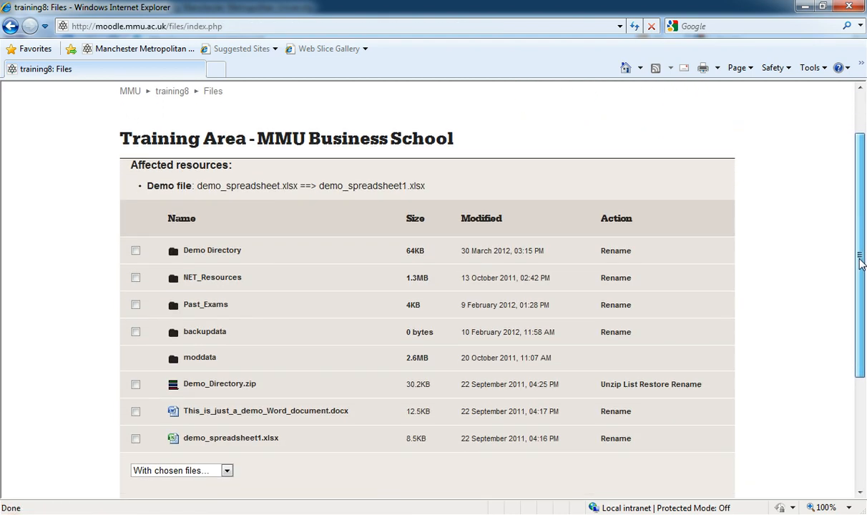
{"action": "scroll", "scroll_direction": "down", "scroll_amount": 3}
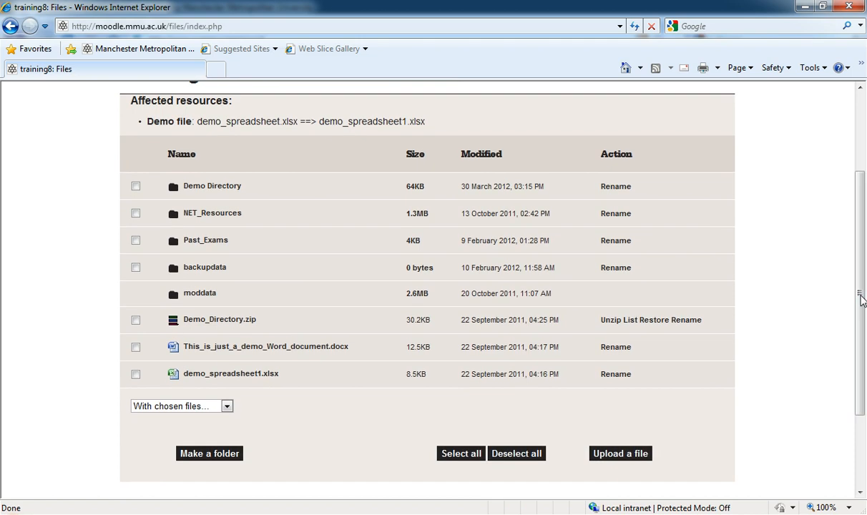
{"action": "mouse_move", "coordinate": [341, 341]}
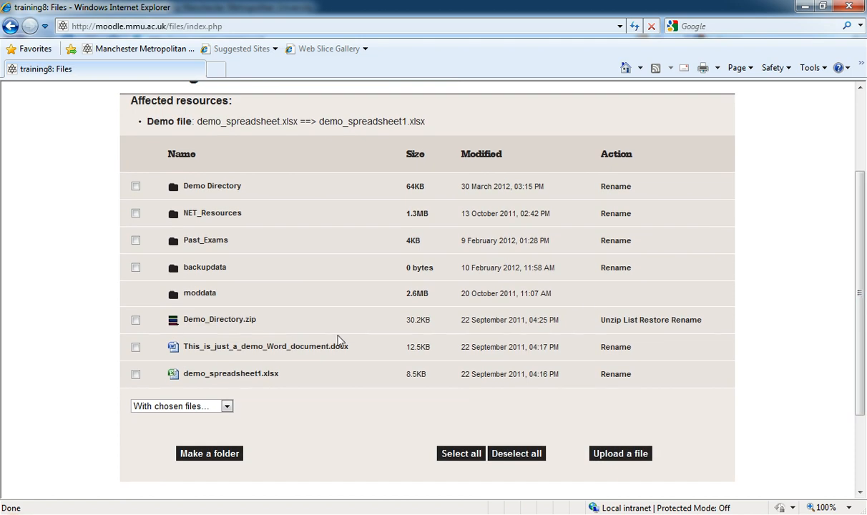
{"action": "left_click", "coordinate": [136, 240]}
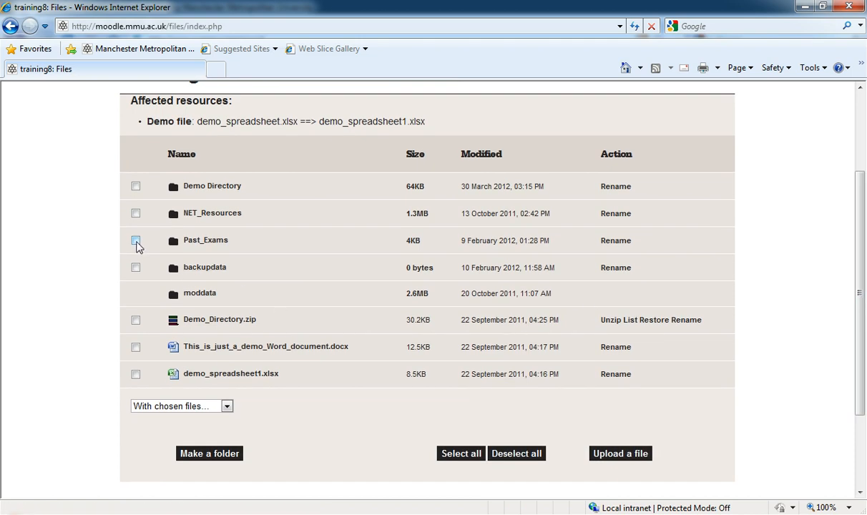
- Create a zip archive named new.zip from the Past_Exams folder
{"action": "left_click", "coordinate": [134, 240]}
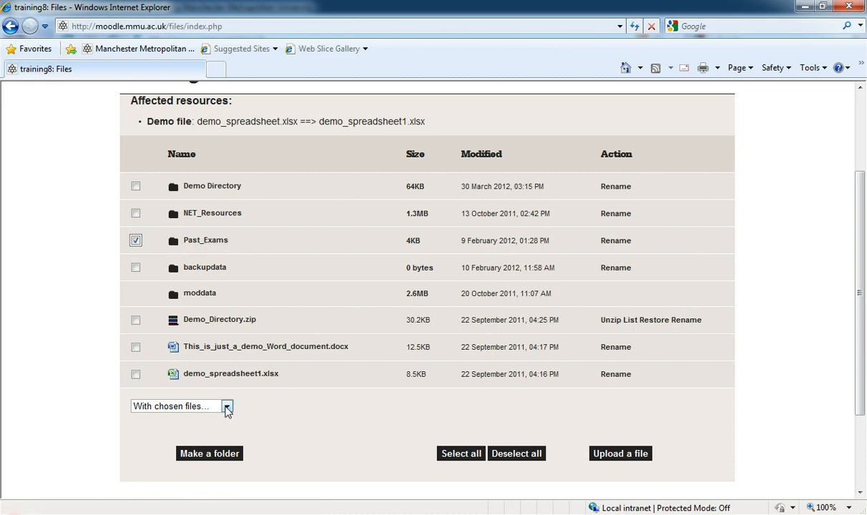
{"action": "left_click", "coordinate": [226, 406]}
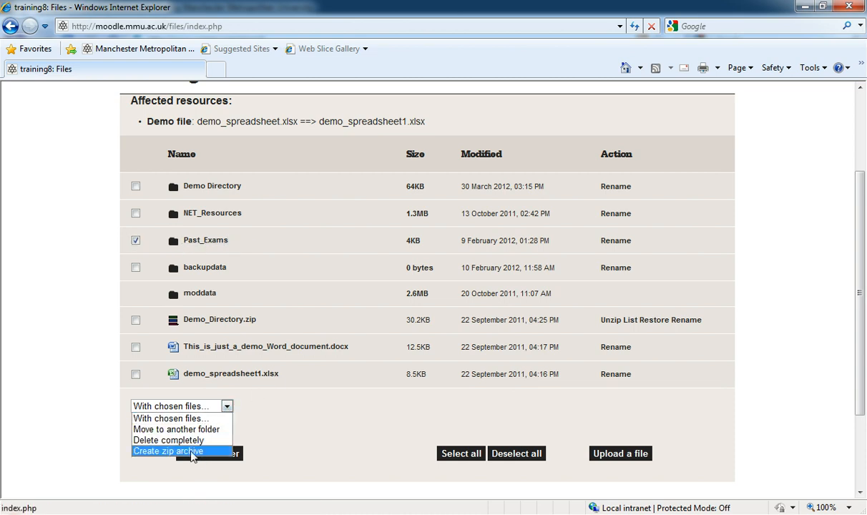
{"action": "left_click", "coordinate": [167, 451]}
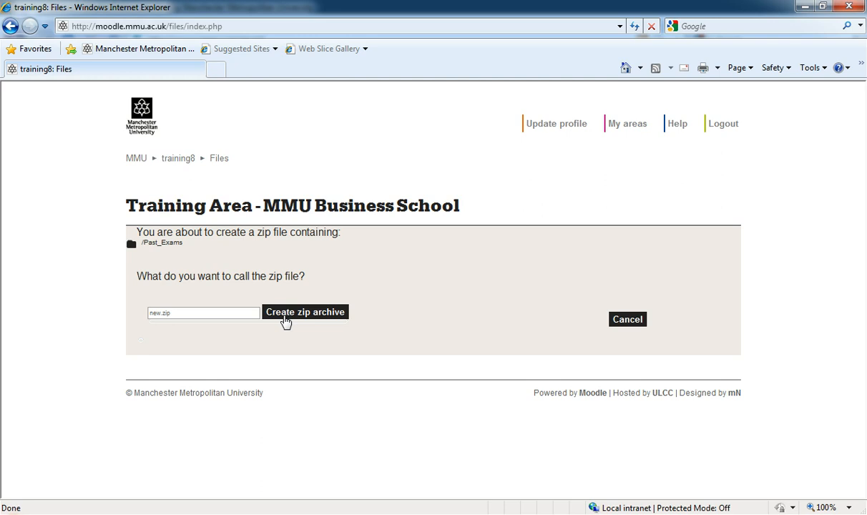
{"action": "left_click", "coordinate": [305, 312]}
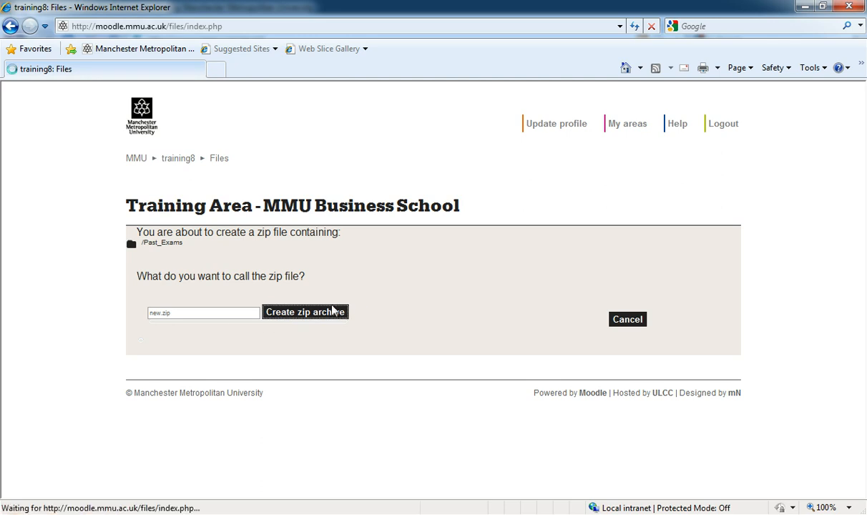
{"action": "left_click", "coordinate": [303, 312]}
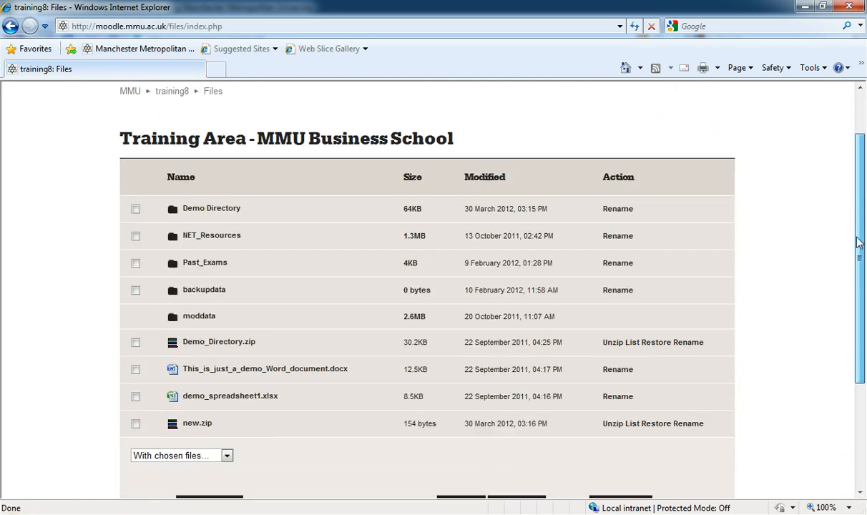
{"action": "mouse_move", "coordinate": [197, 424]}
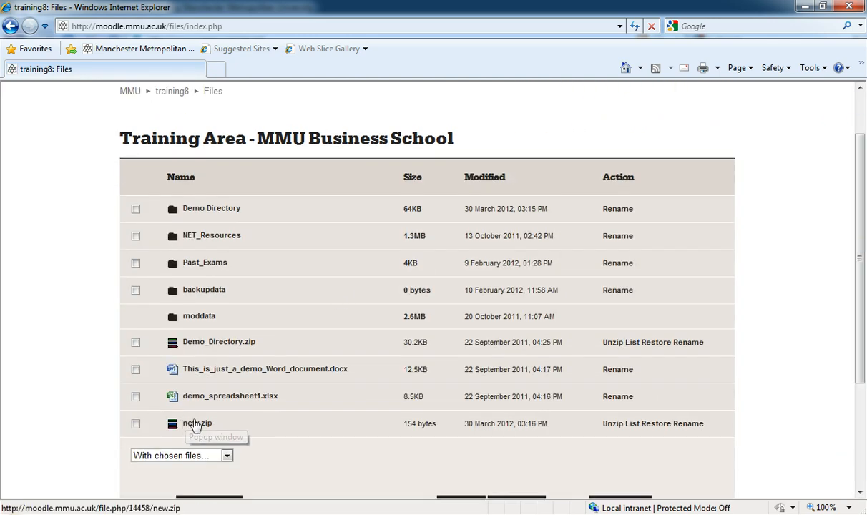
{"action": "mouse_move", "coordinate": [204, 263]}
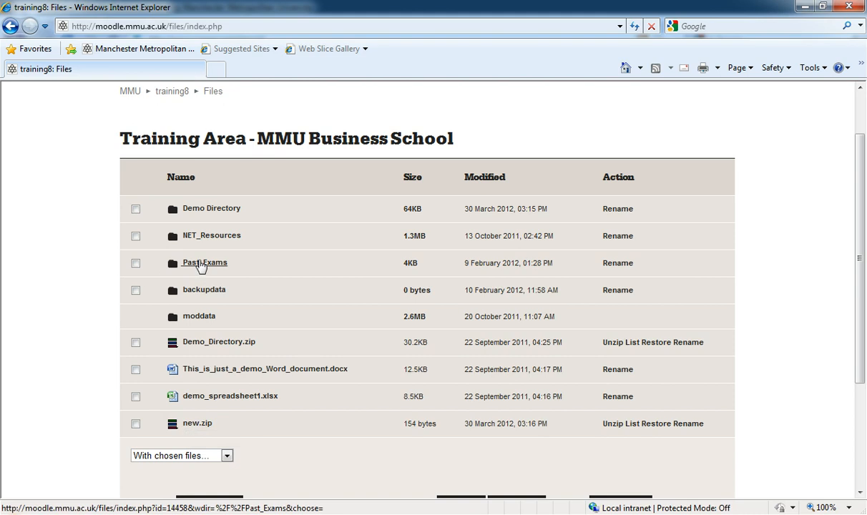
{"action": "mouse_move", "coordinate": [691, 378]}
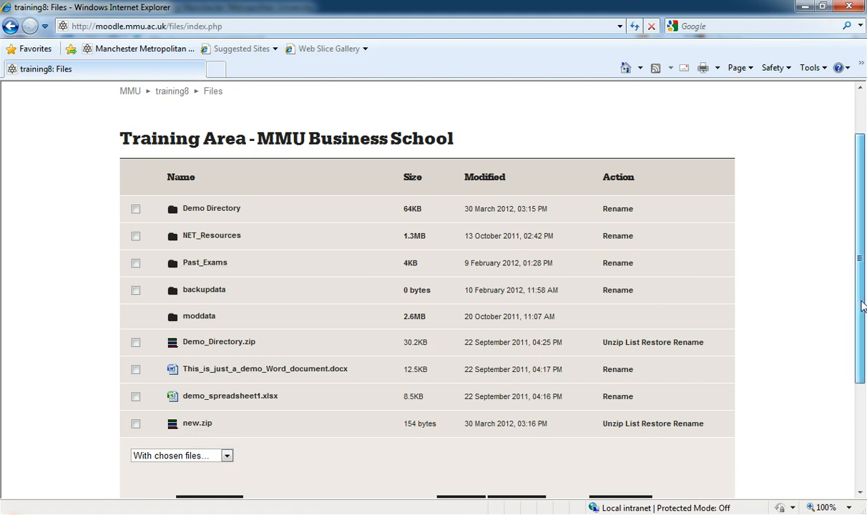
{"action": "scroll", "scroll_direction": "down", "scroll_amount": 3}
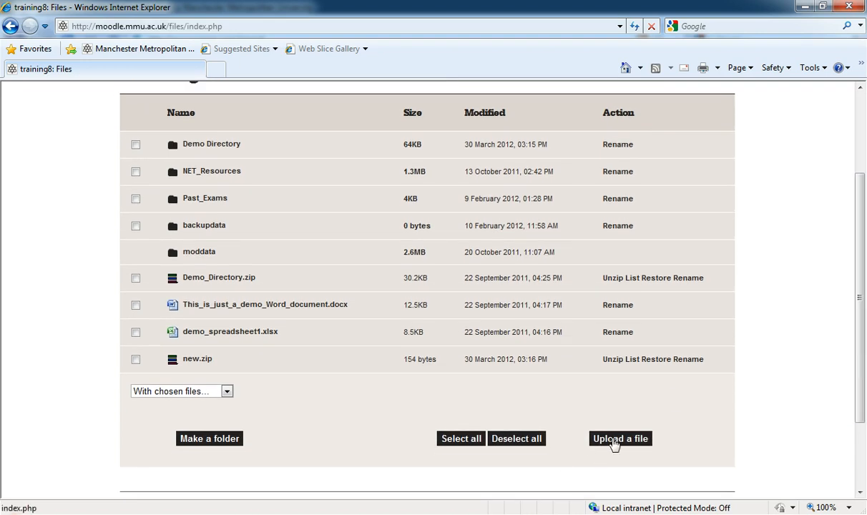
- Start a file upload and browse for a file on the computer
{"action": "left_click", "coordinate": [620, 438]}
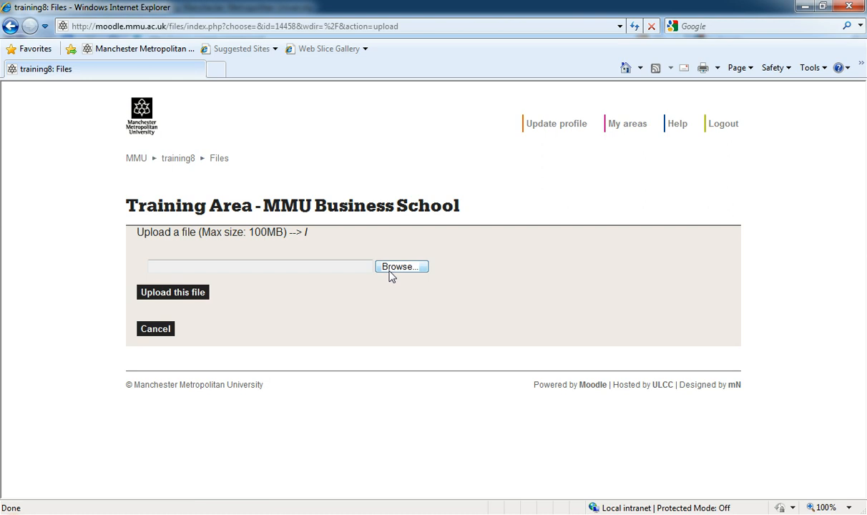
{"action": "mouse_move", "coordinate": [312, 245]}
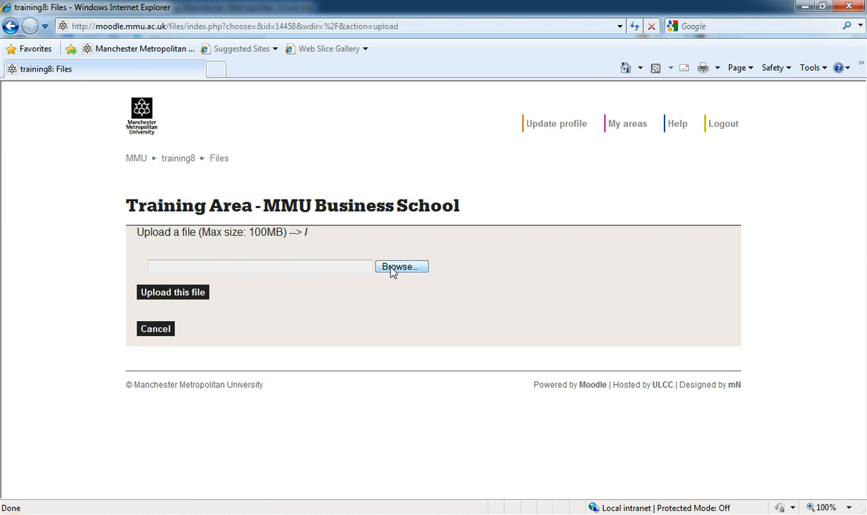
{"action": "left_click", "coordinate": [401, 266]}
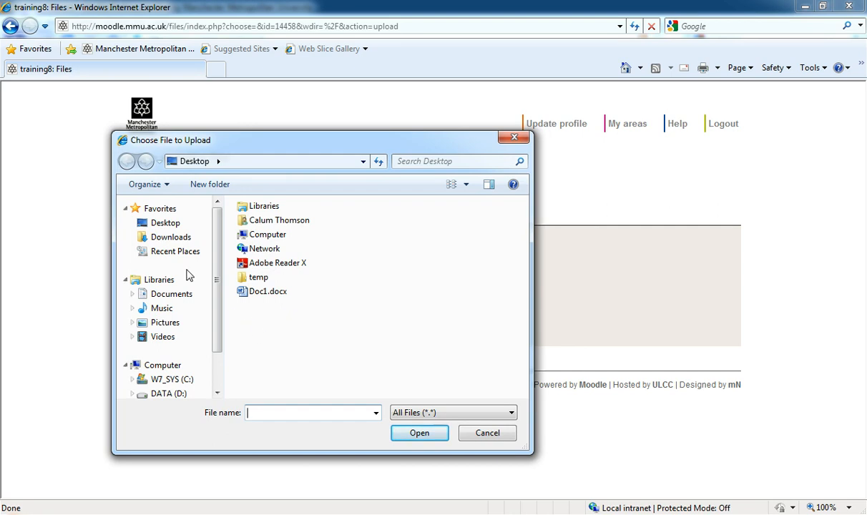
- Choose Doc1.docx from the Desktop as the file to upload
{"action": "left_click", "coordinate": [166, 223]}
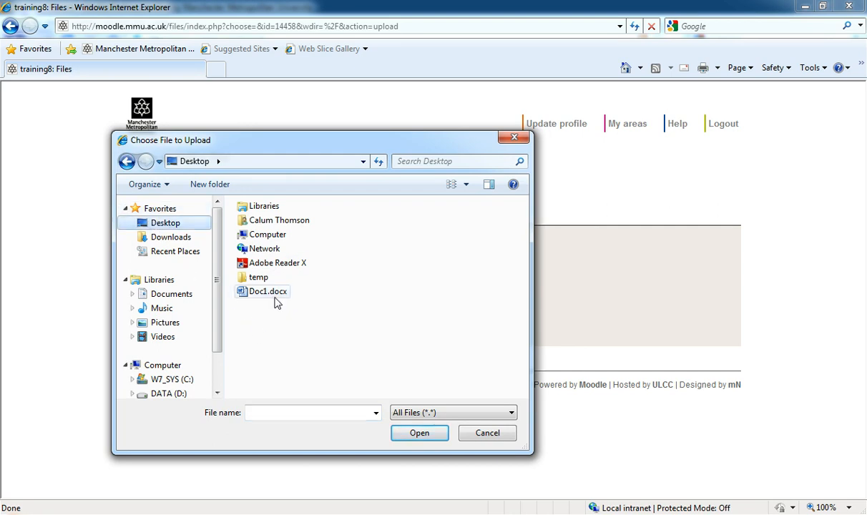
{"action": "mouse_move", "coordinate": [262, 292]}
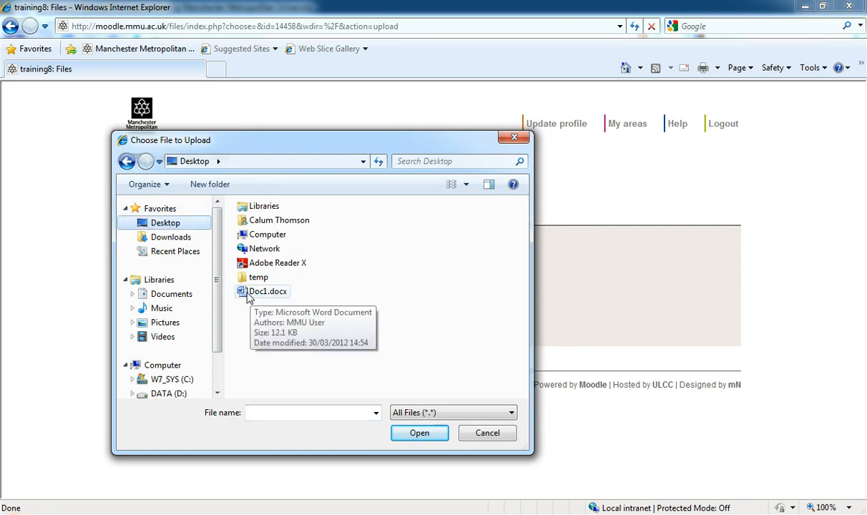
{"action": "left_click", "coordinate": [269, 292]}
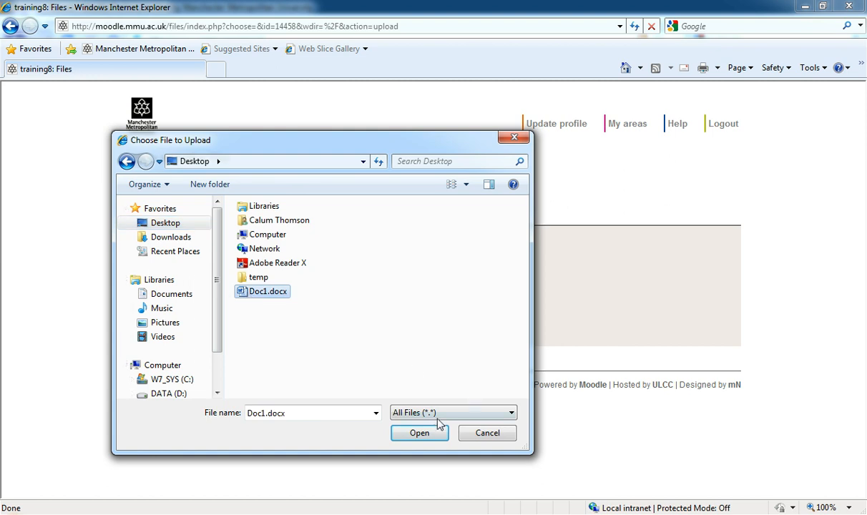
{"action": "left_click", "coordinate": [419, 432]}
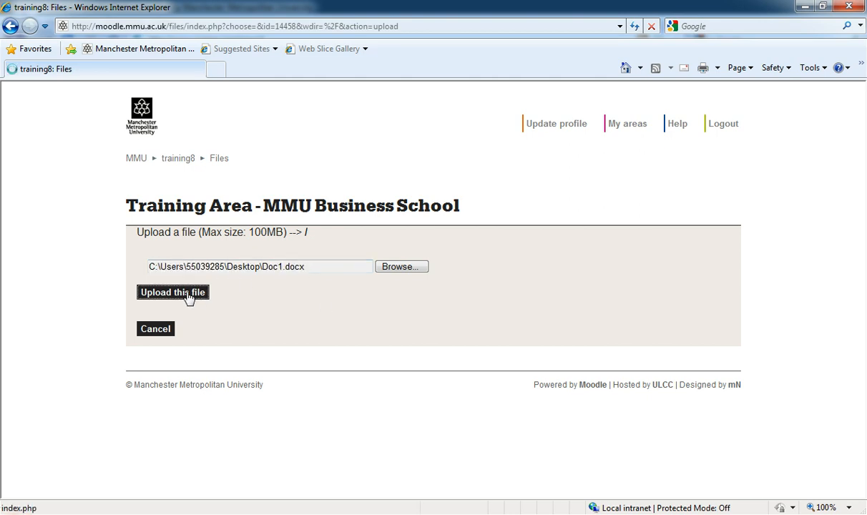
- Upload Doc1.docx so it appears in the course files with a success message
{"action": "left_click", "coordinate": [172, 292]}
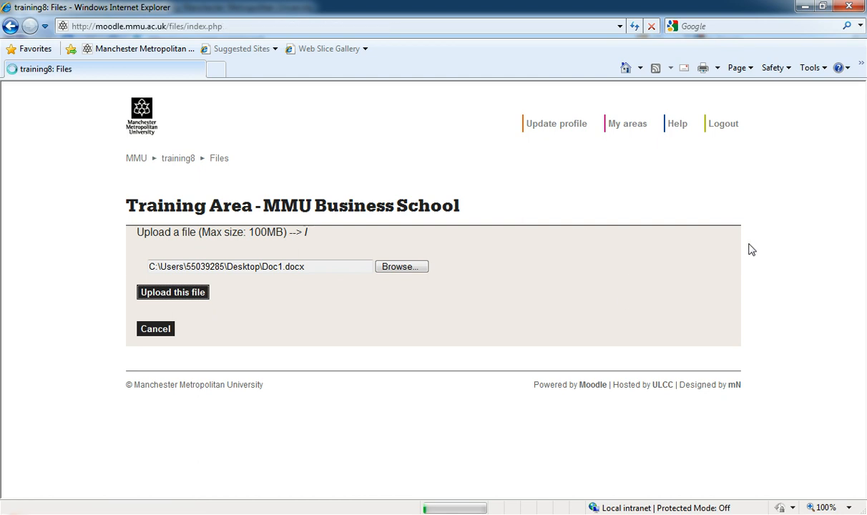
{"action": "left_click", "coordinate": [172, 292]}
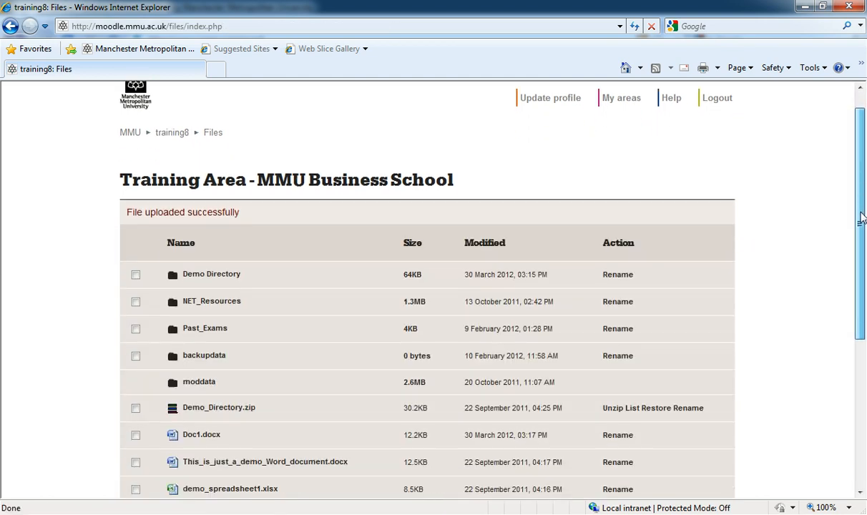
{"action": "scroll", "scroll_direction": "down", "scroll_amount": 3}
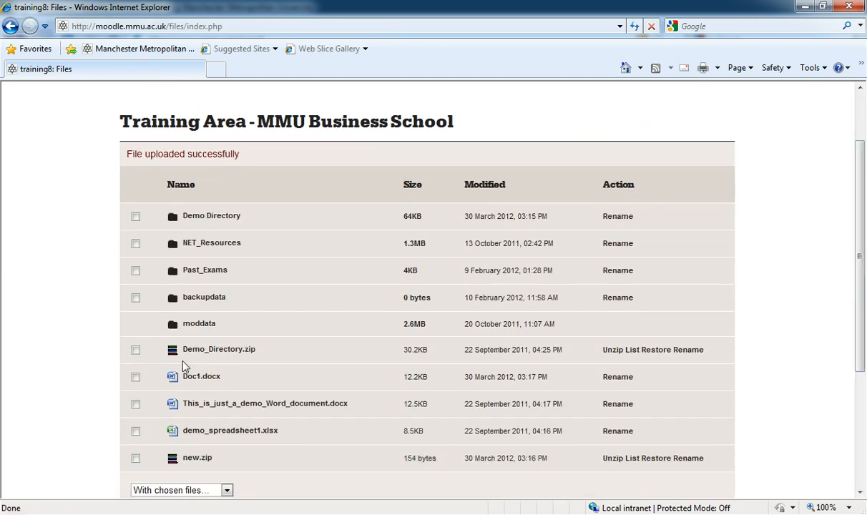
{"action": "mouse_move", "coordinate": [201, 376]}
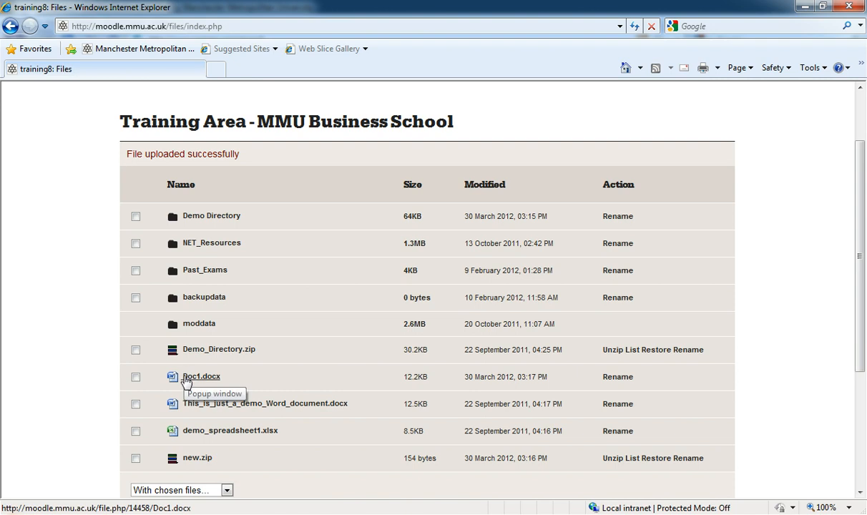
{"action": "mouse_move", "coordinate": [856, 266]}
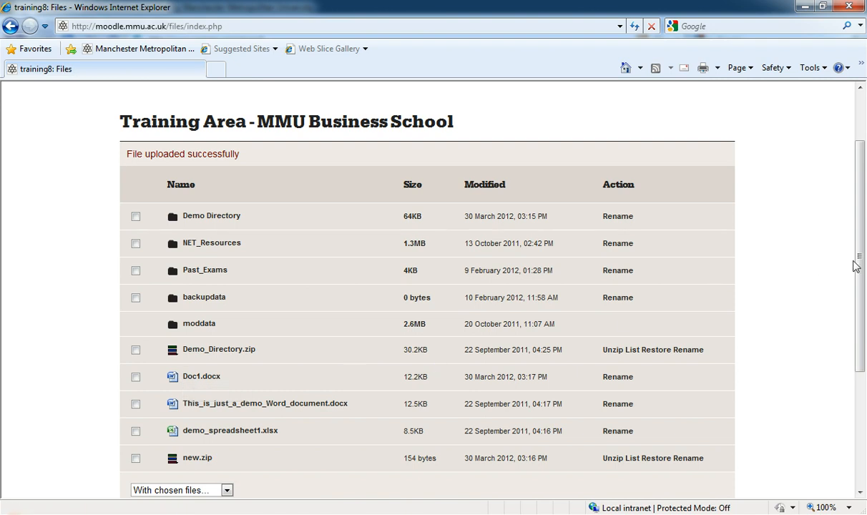
{"action": "scroll", "scroll_direction": "up", "scroll_amount": 3}
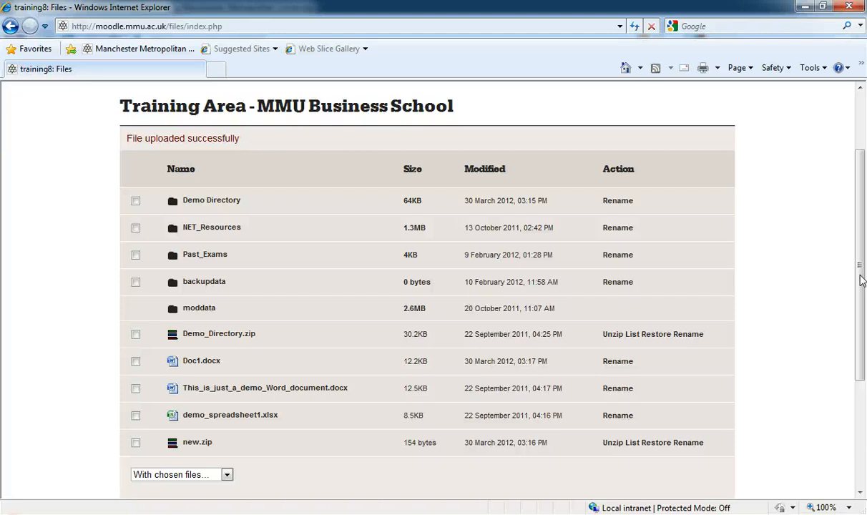
{"action": "mouse_move", "coordinate": [632, 270]}
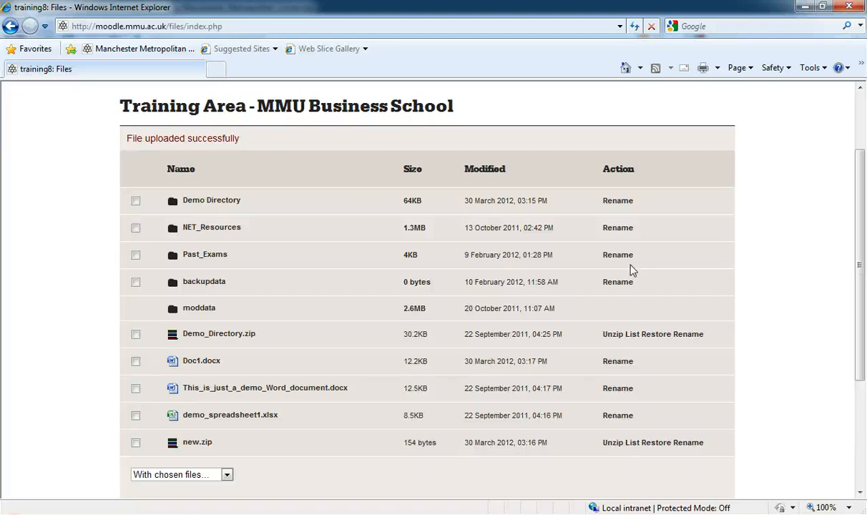
{"action": "mouse_move", "coordinate": [197, 442]}
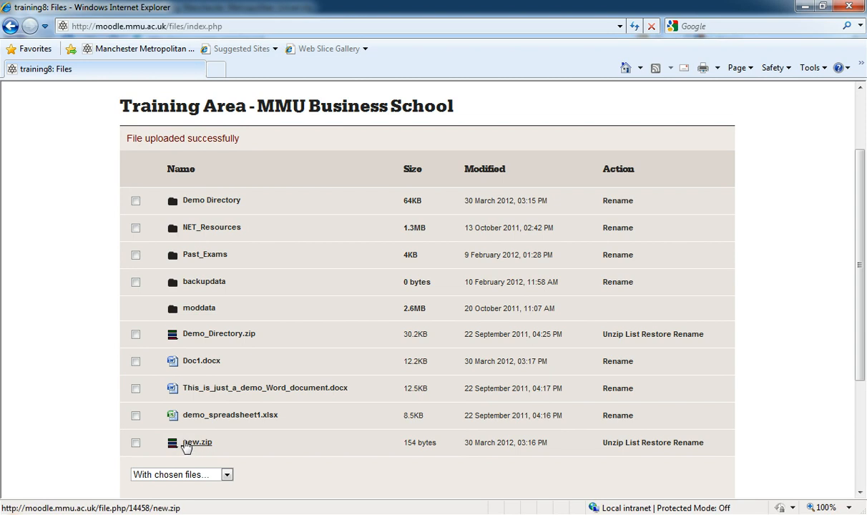
{"action": "mouse_move", "coordinate": [272, 451]}
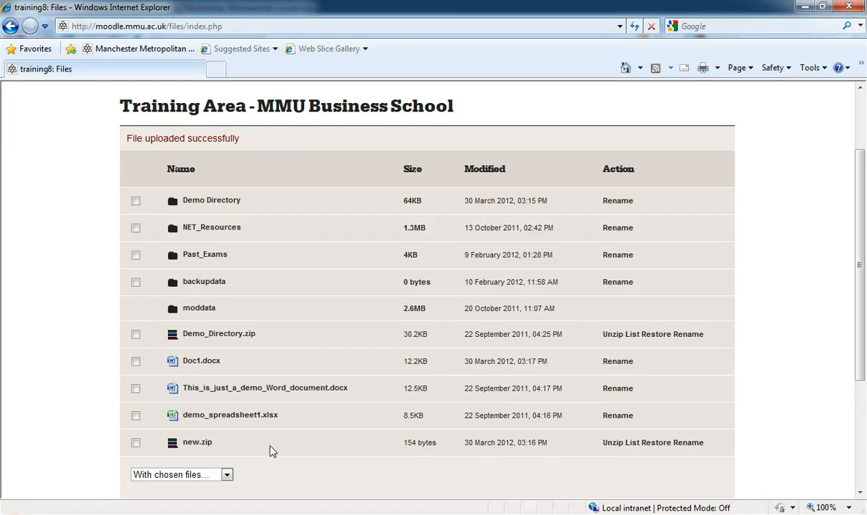
{"action": "mouse_move", "coordinate": [613, 335]}
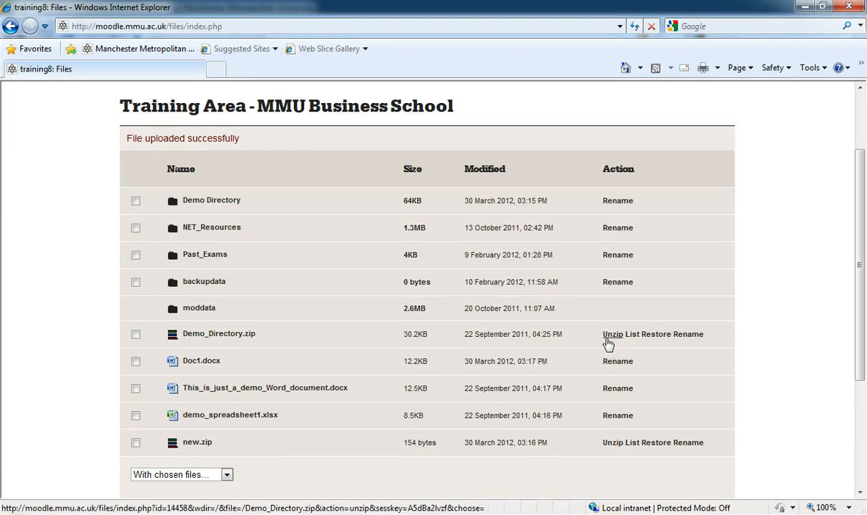
{"action": "mouse_move", "coordinate": [770, 358]}
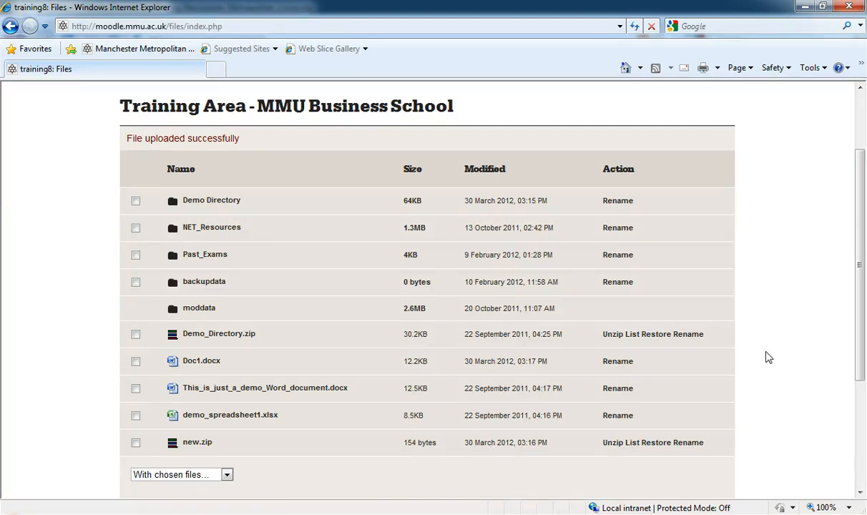
{"action": "mouse_move", "coordinate": [837, 323]}
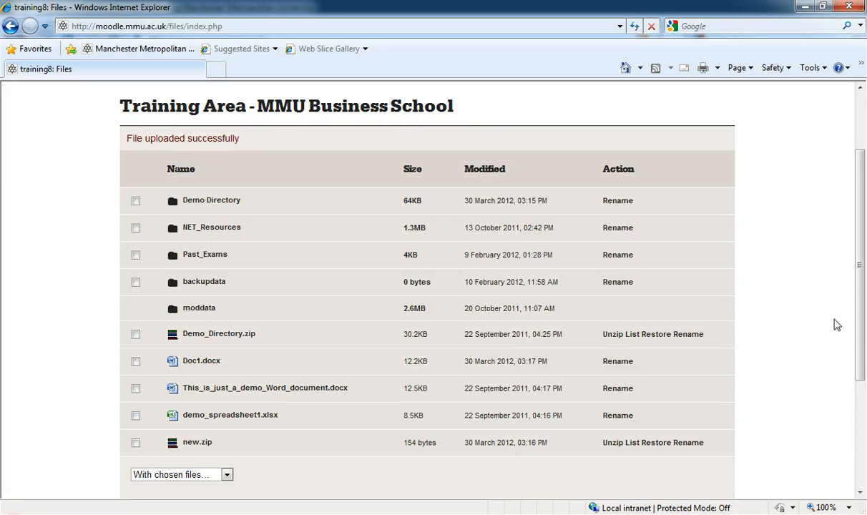
{"action": "mouse_move", "coordinate": [752, 348]}
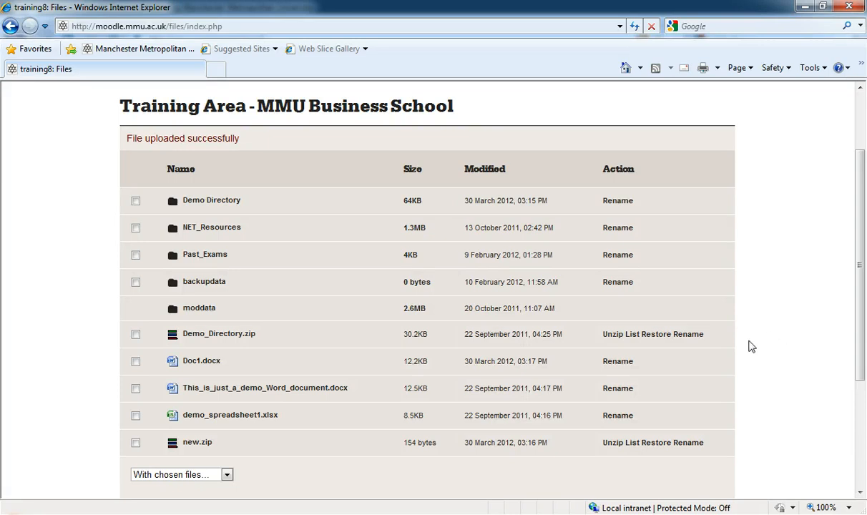